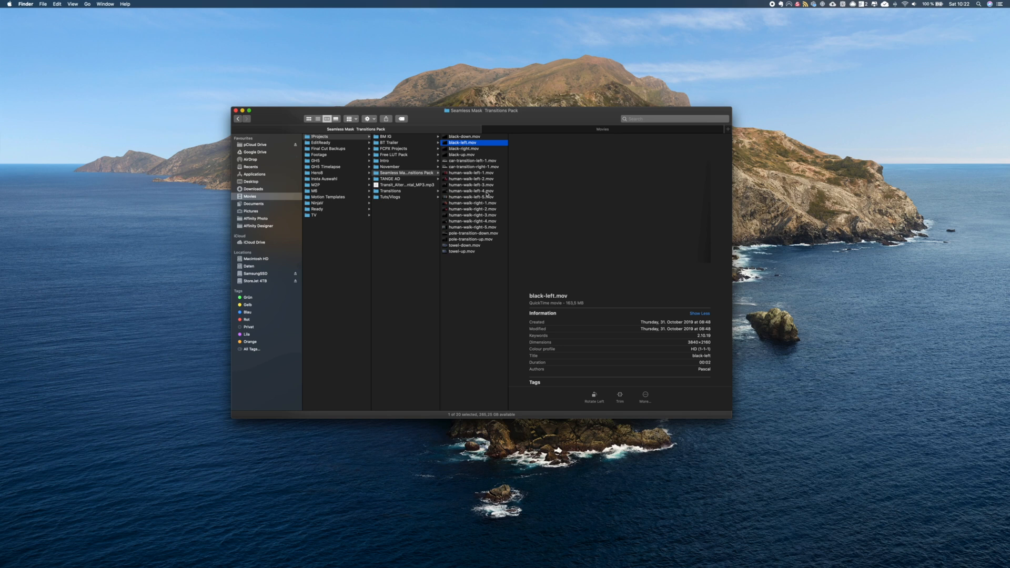
- Preview the black-left, car, pole-transition-up and towel-down overlay clips from the transition pack
left_click(470, 149)
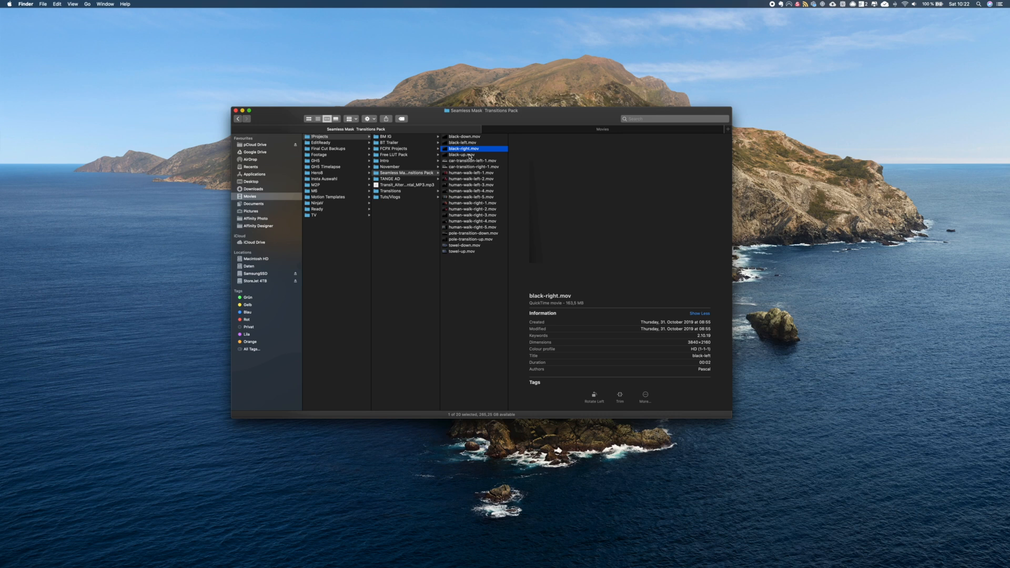
left_click(462, 155)
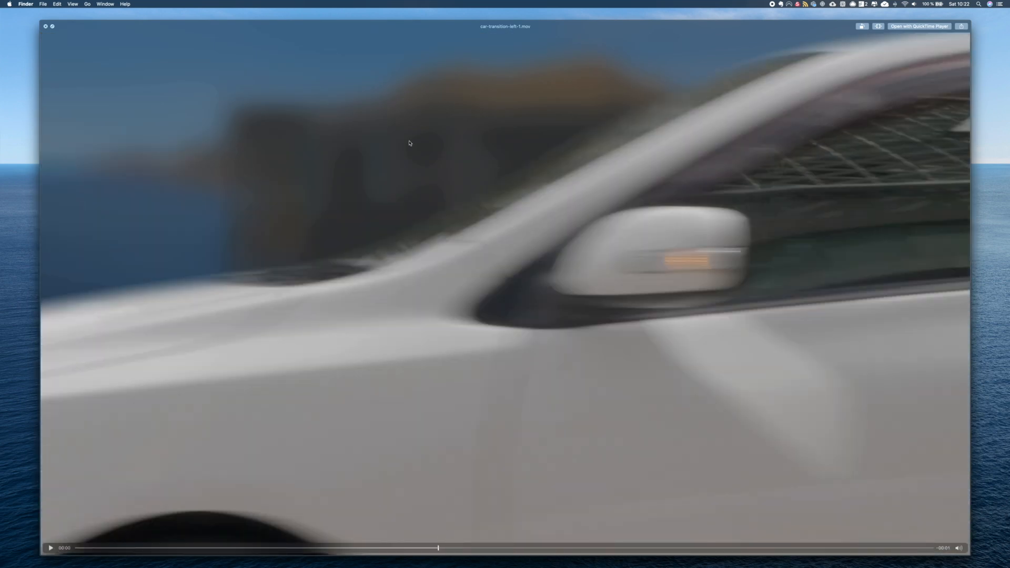
mouse_move(448, 208)
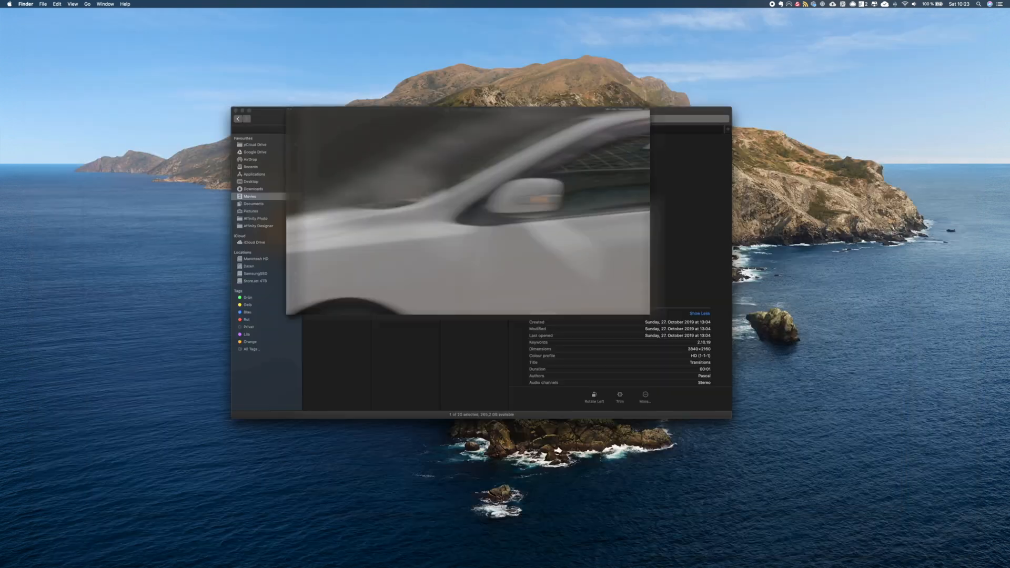
left_click(328, 119)
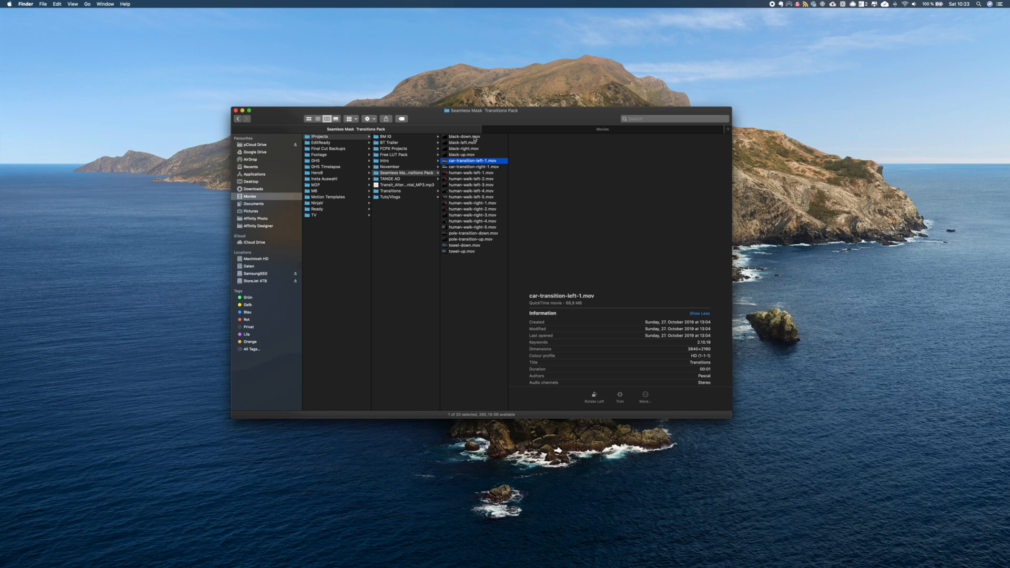
left_click(464, 136)
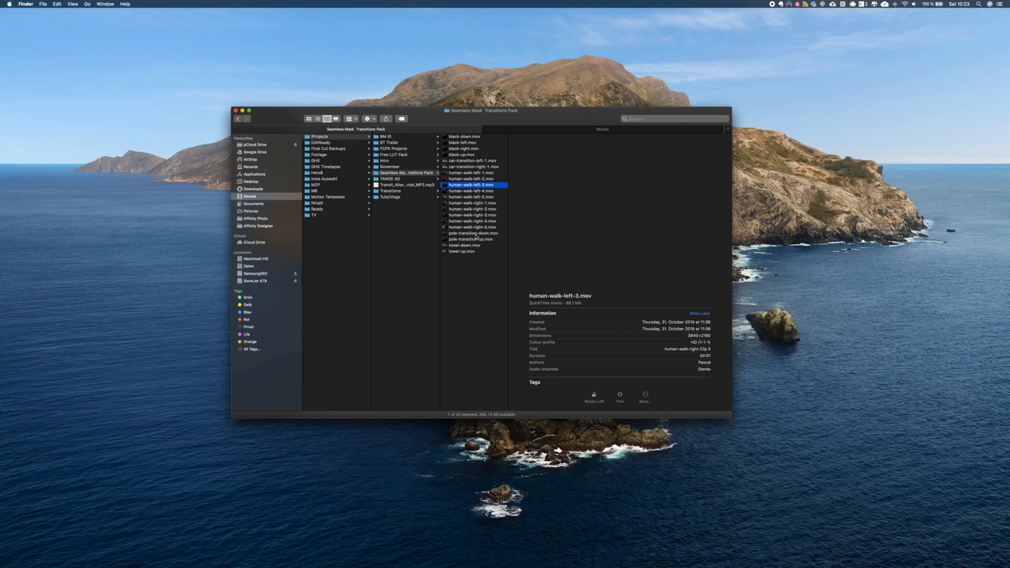
key("space")
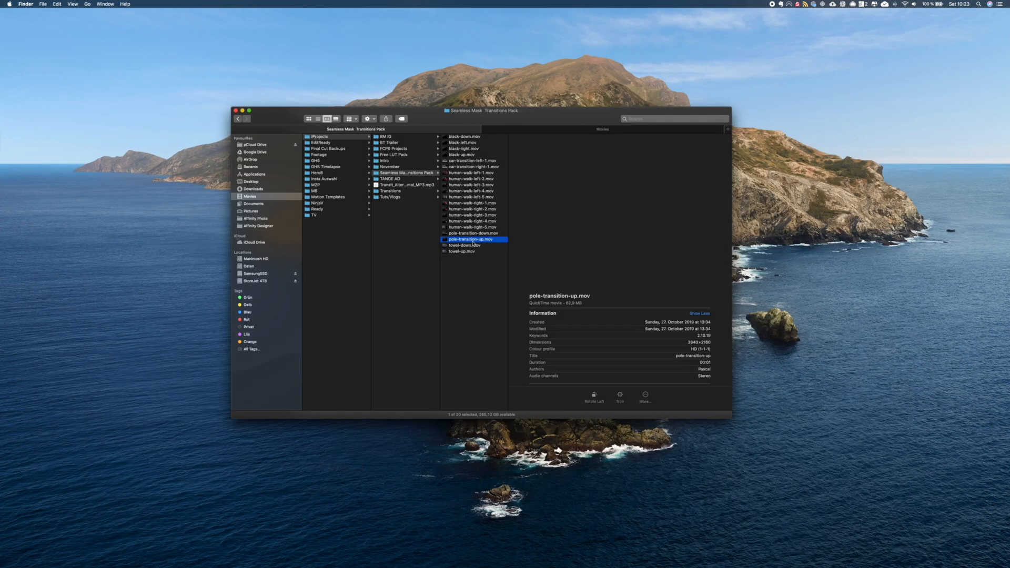
left_click(471, 246)
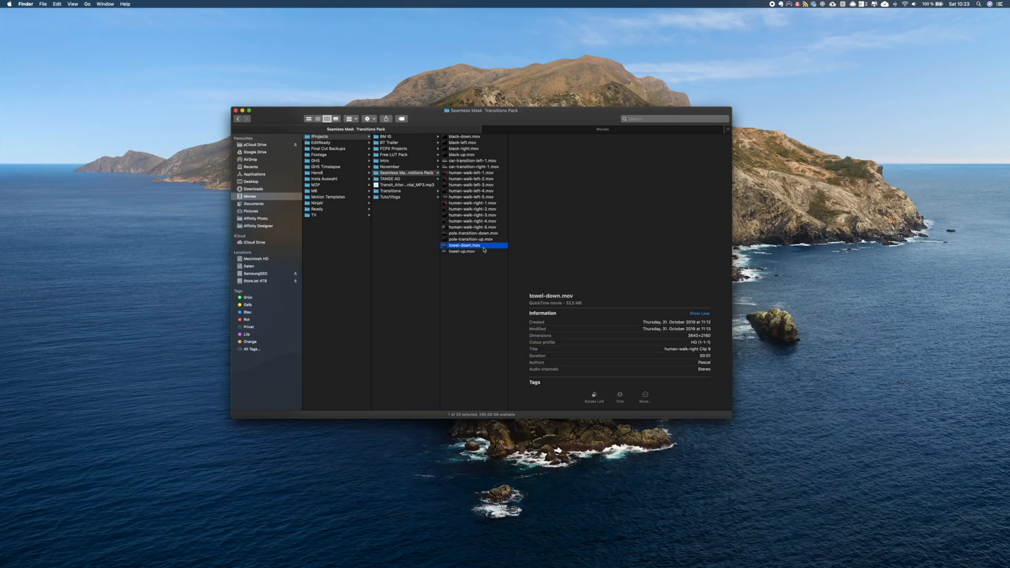
left_click(486, 273)
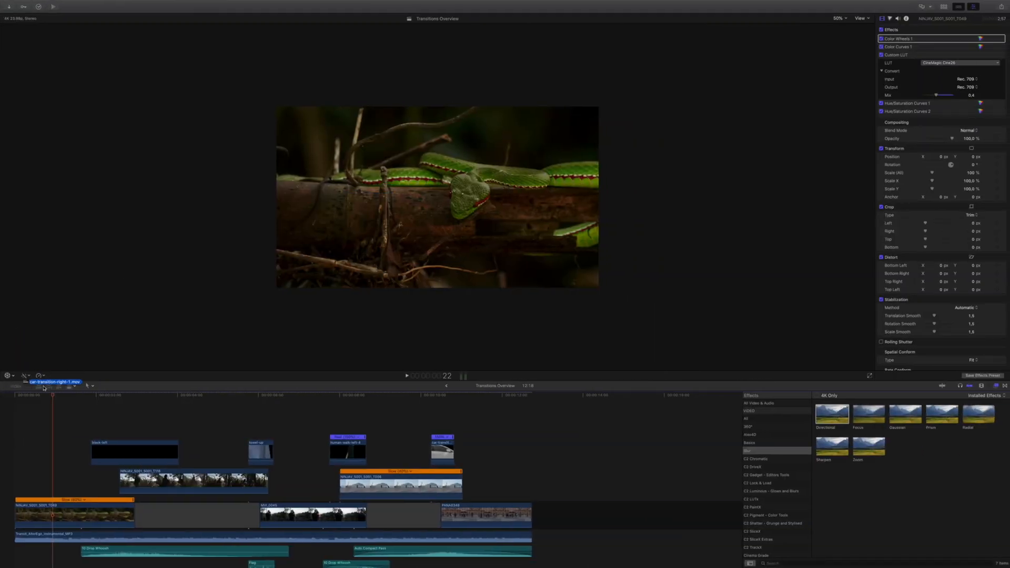
- Select the snake clip and the forest clip above it, then move into the crop transition
left_click(55, 480)
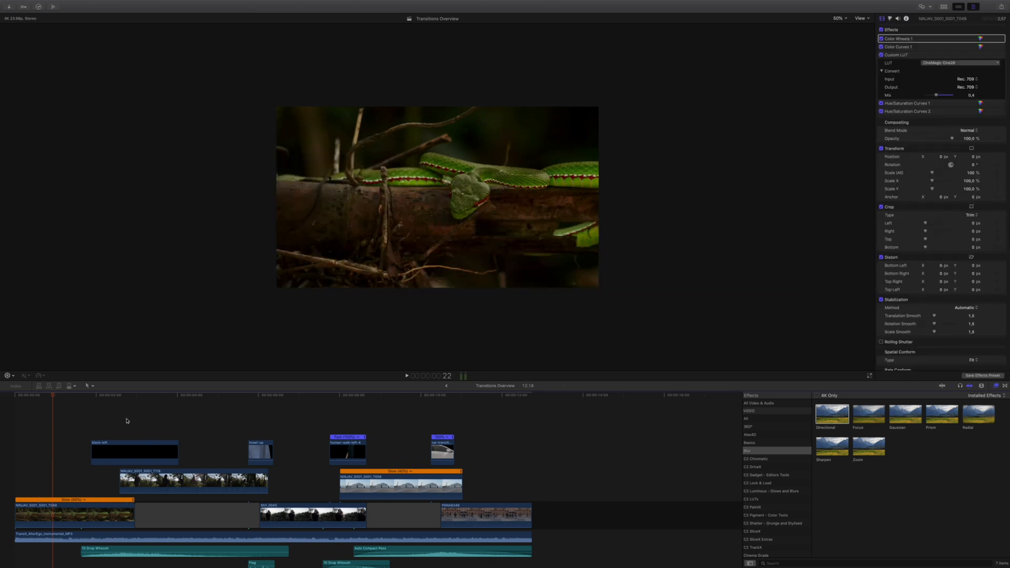
left_click(74, 512)
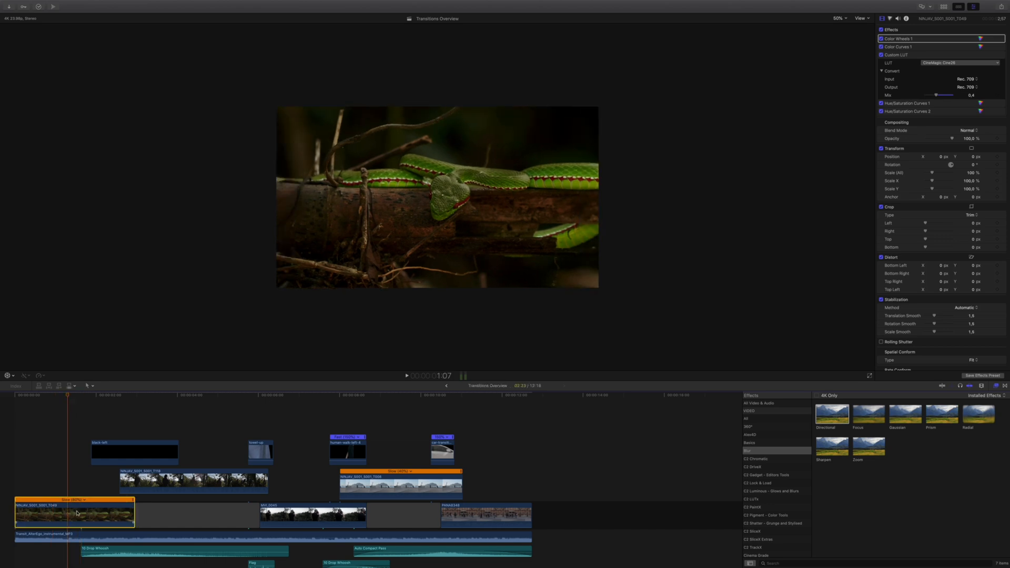
left_click(153, 396)
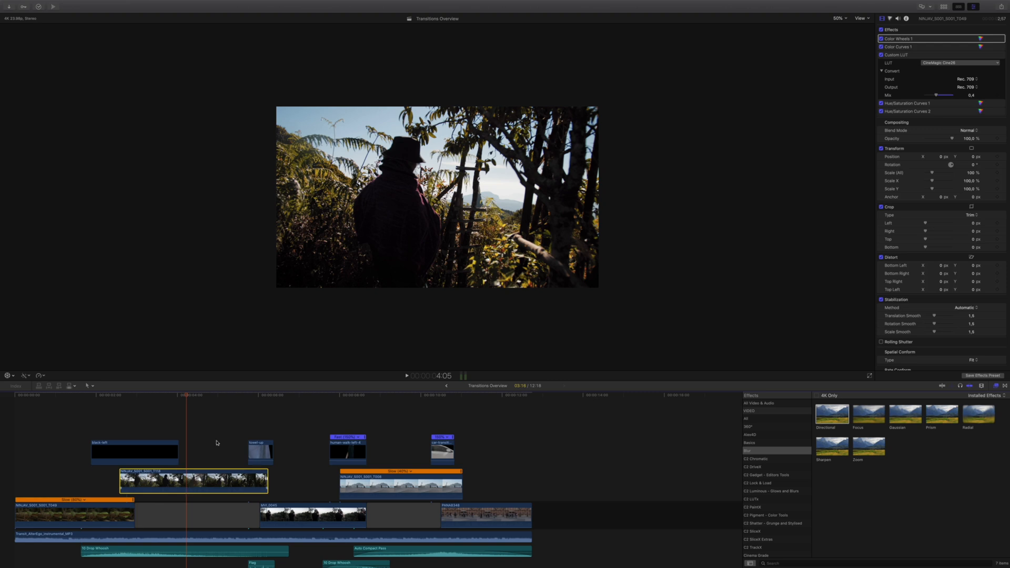
left_click(167, 396)
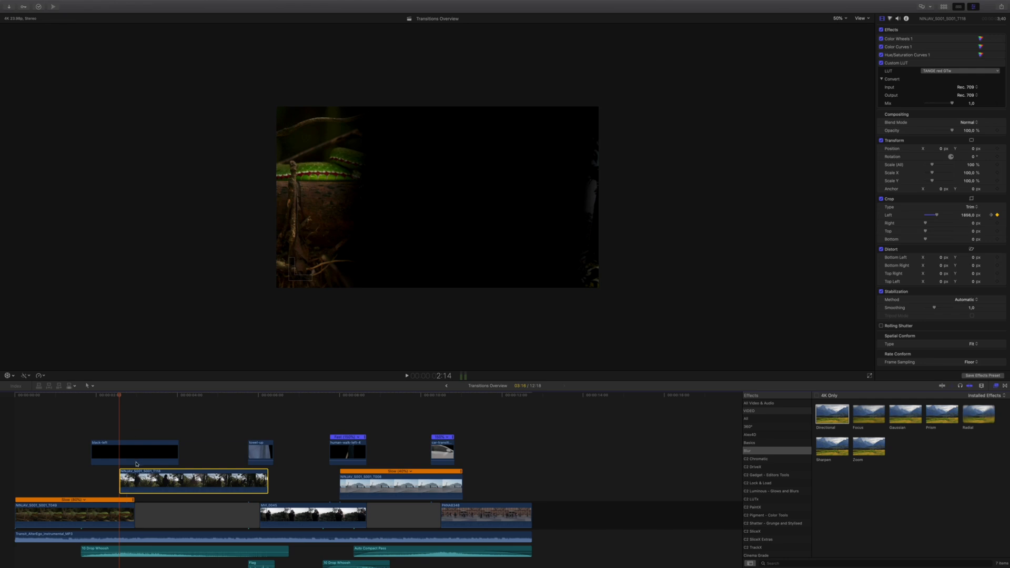
left_click(130, 394)
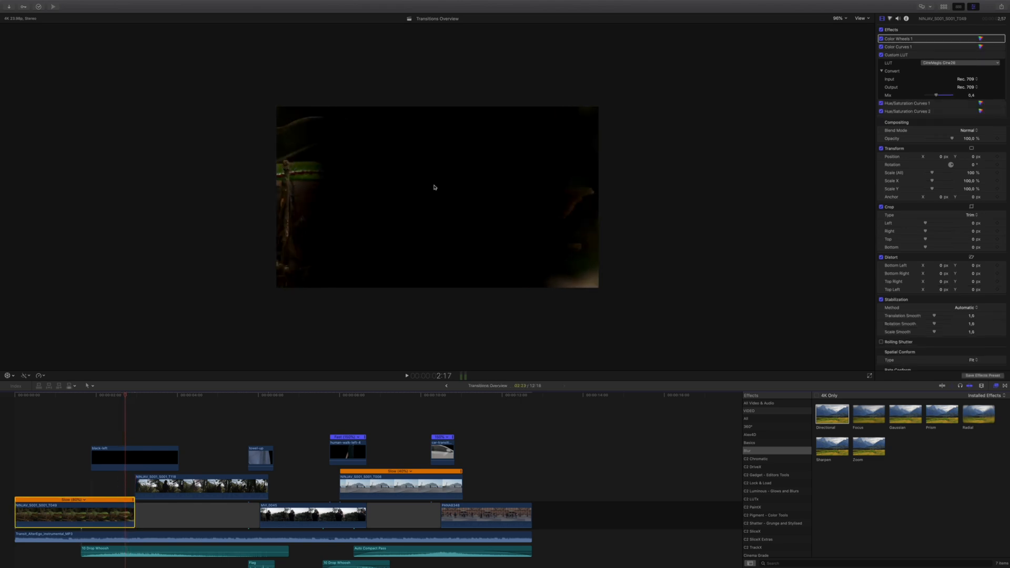
mouse_move(514, 196)
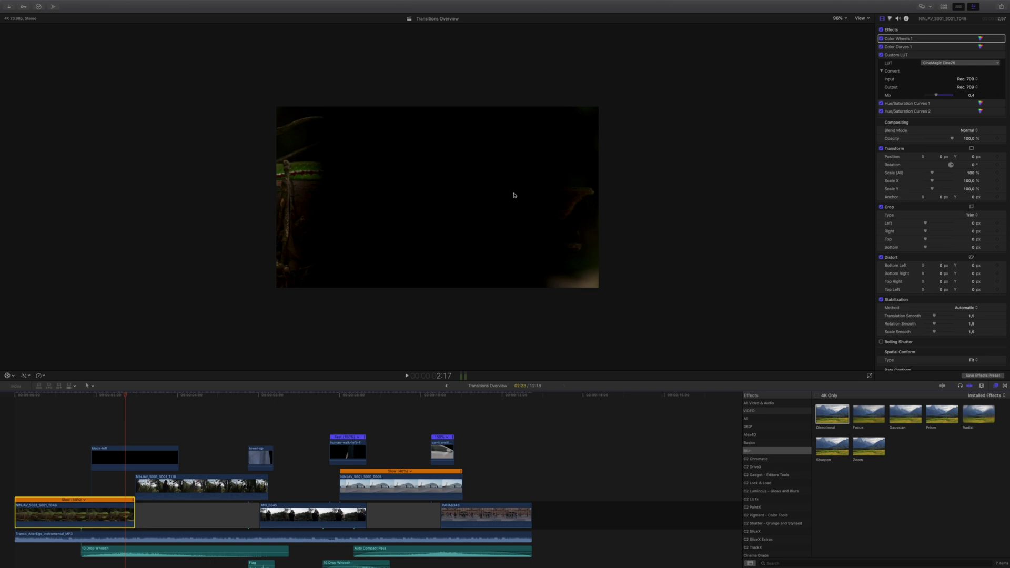
mouse_move(509, 199)
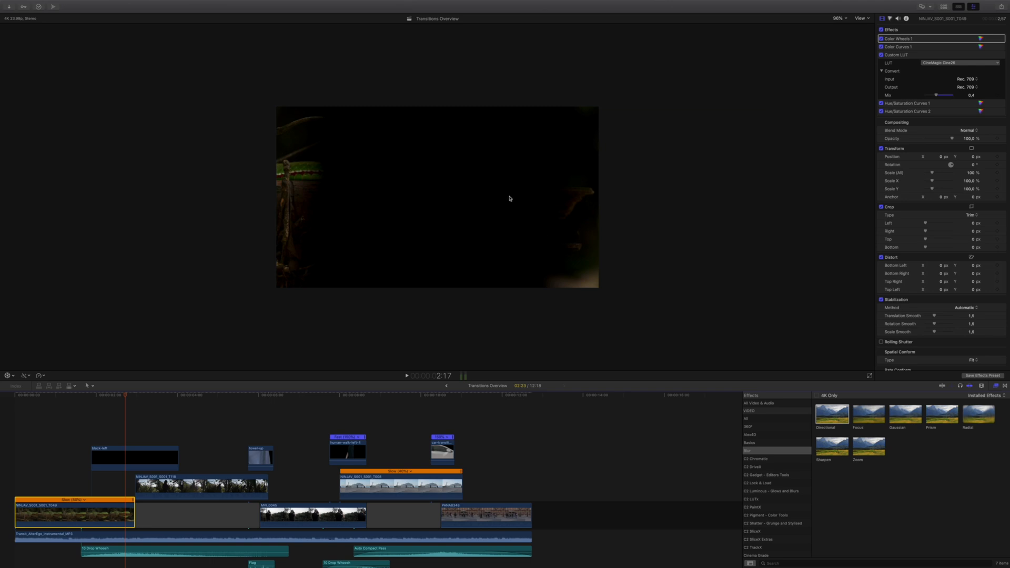
mouse_move(559, 248)
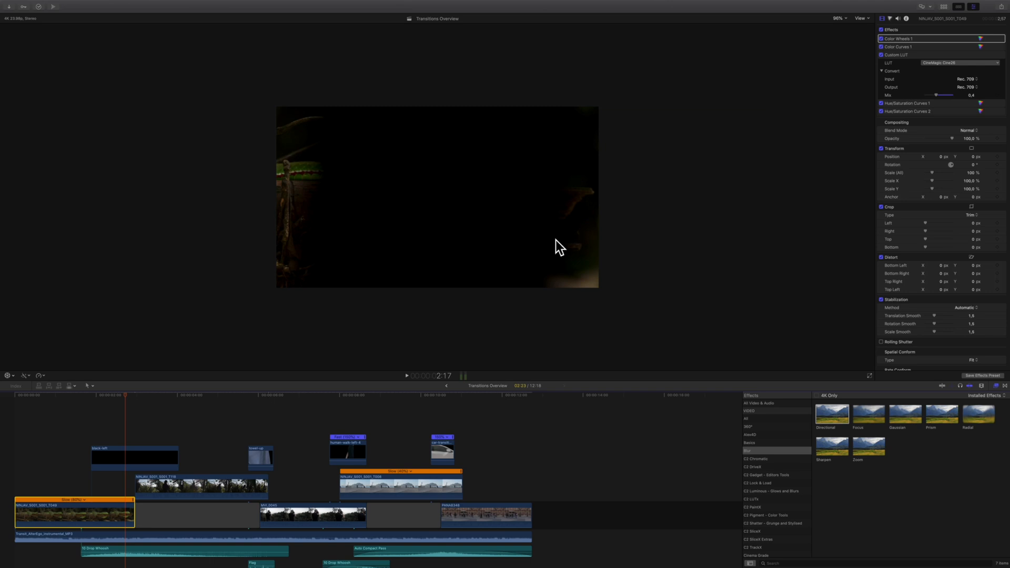
mouse_move(166, 354)
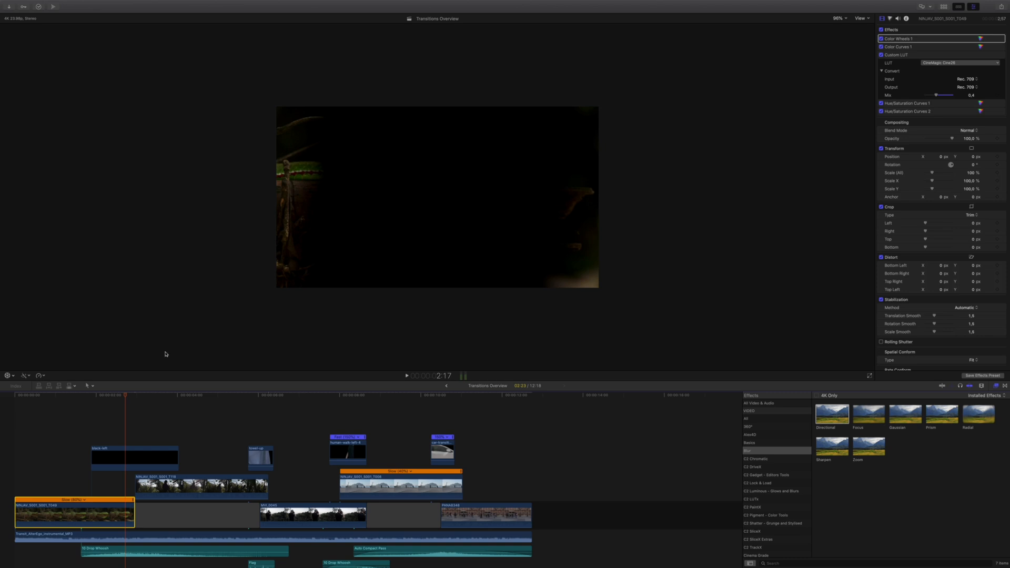
left_click(200, 483)
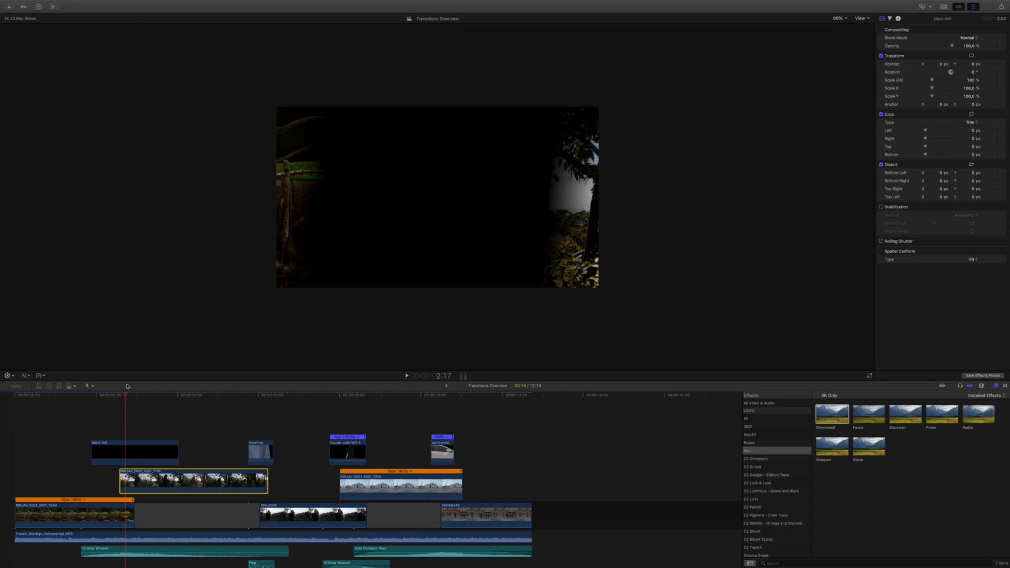
- Jump to the first Left crop keyframe at 1600 px, then disable the black overlay clip
left_click(118, 393)
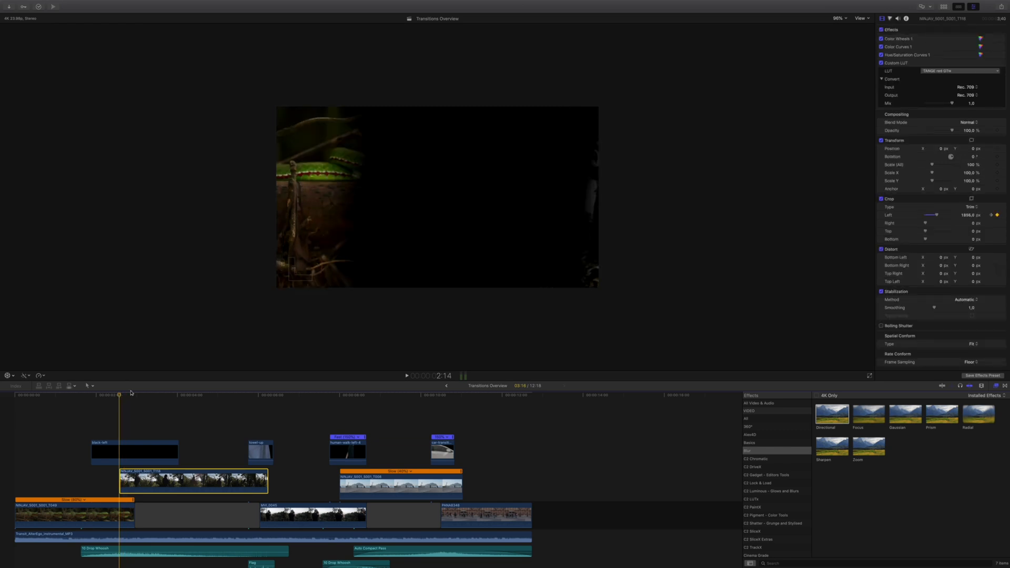
mouse_move(893, 201)
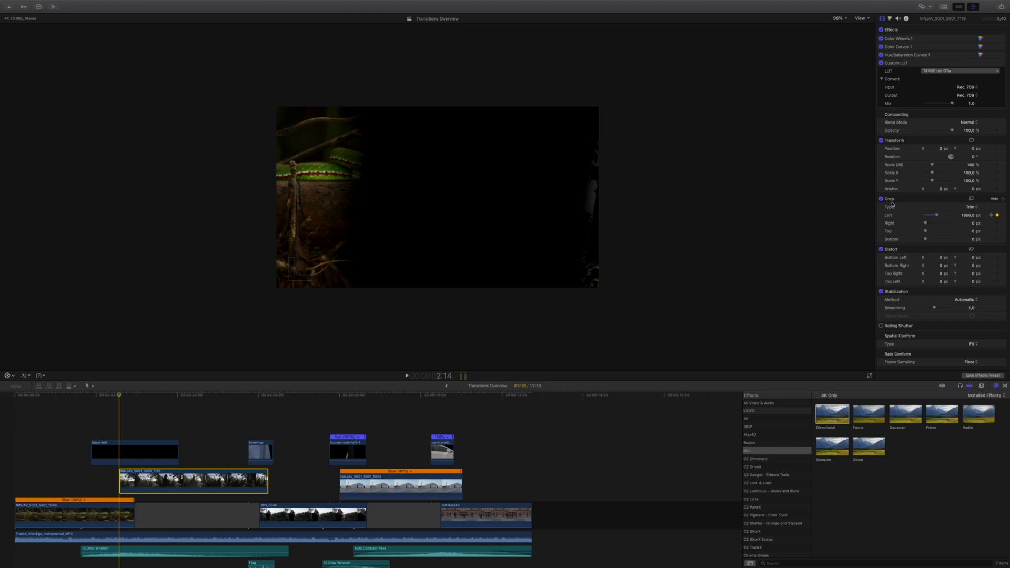
mouse_move(904, 202)
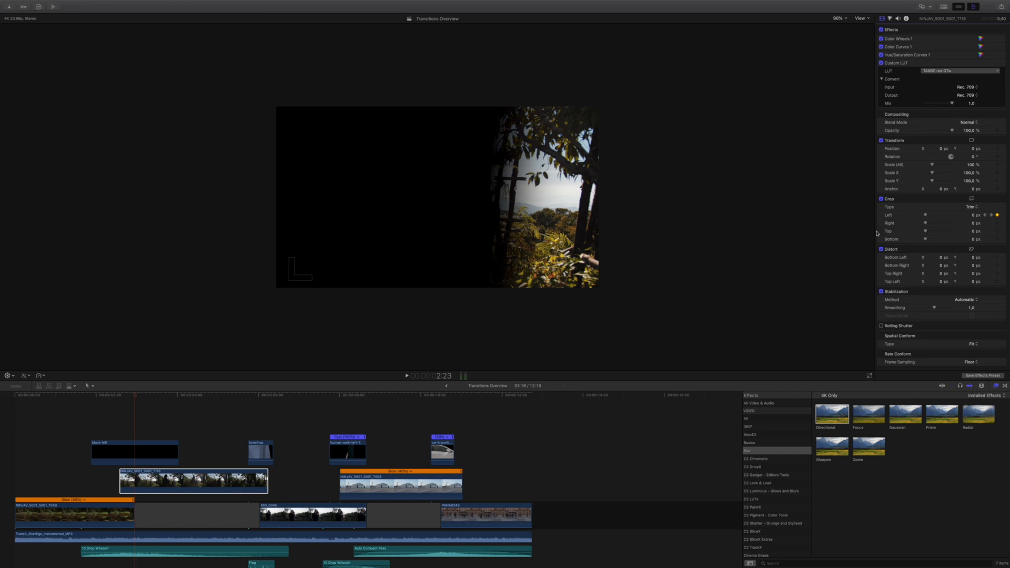
mouse_move(898, 215)
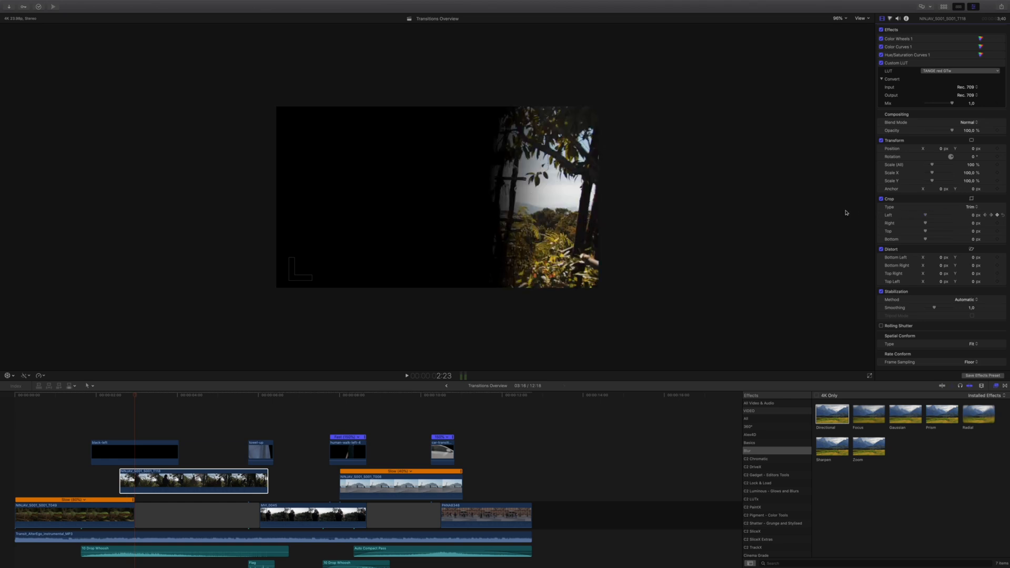
left_click(134, 451)
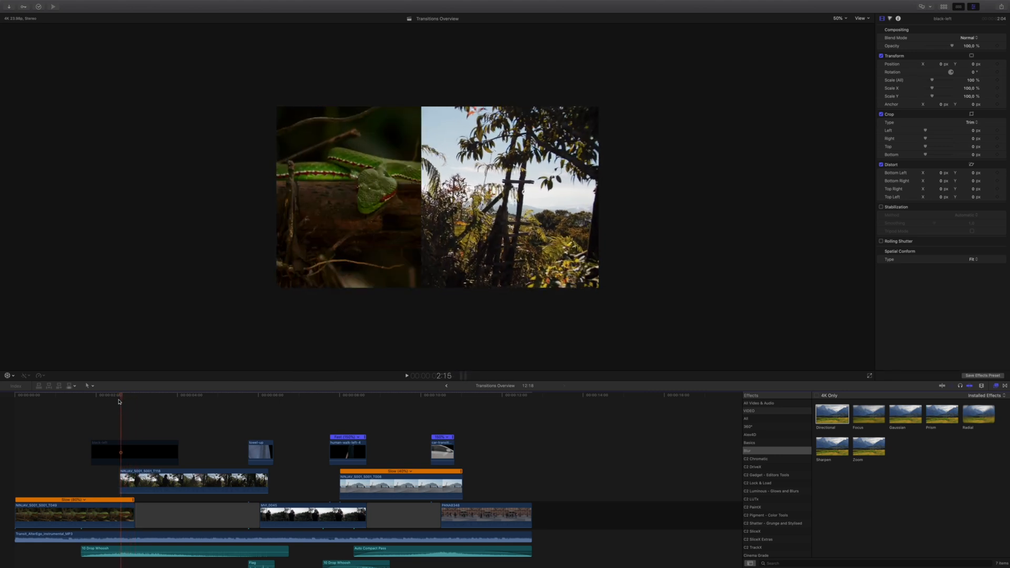
- Re-enable the black-left mask clip and move through the transition, where Left crop reads 2671 px
left_click(134, 451)
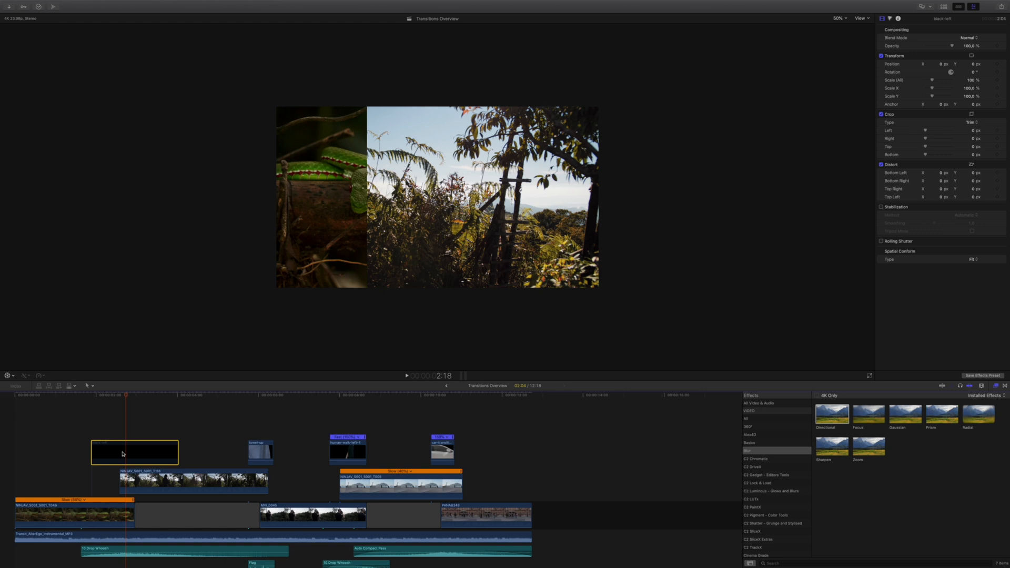
left_click(406, 376)
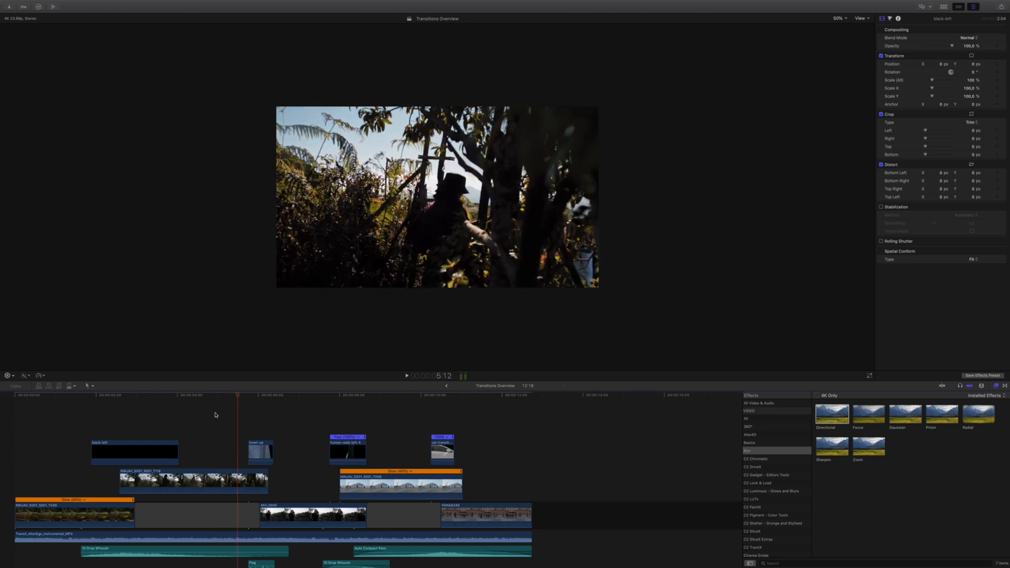
left_click(193, 480)
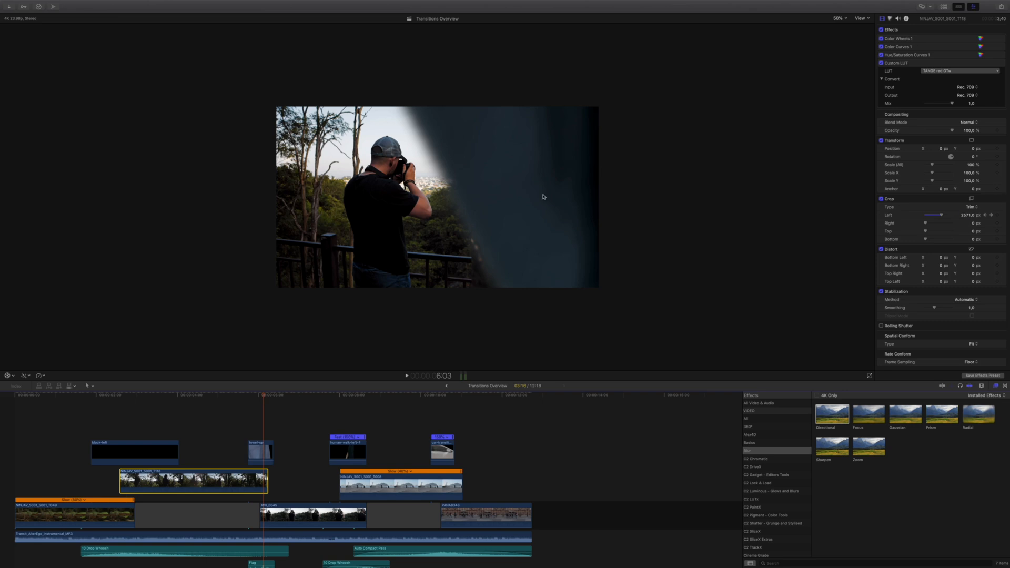
mouse_move(506, 186)
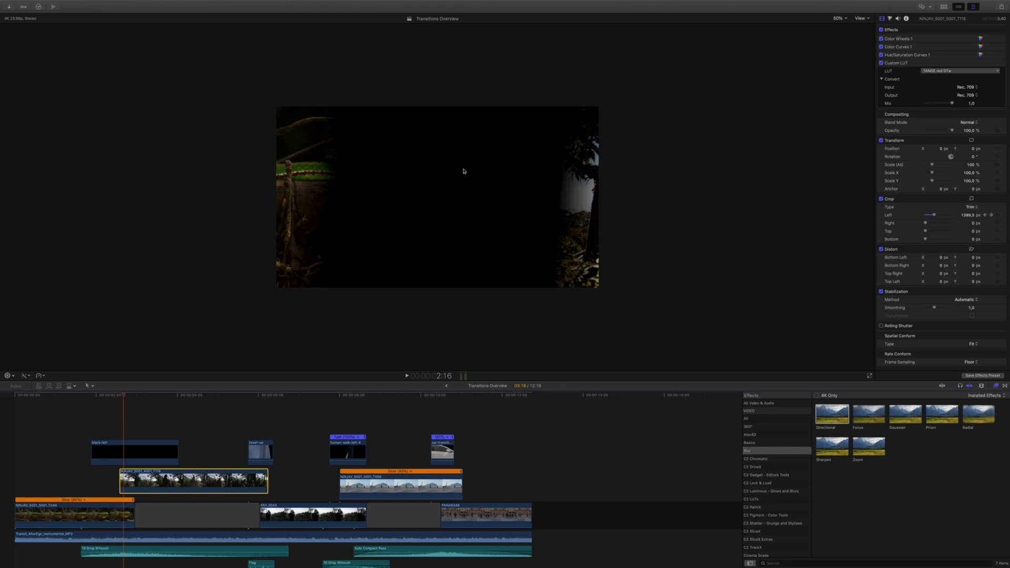
mouse_move(428, 176)
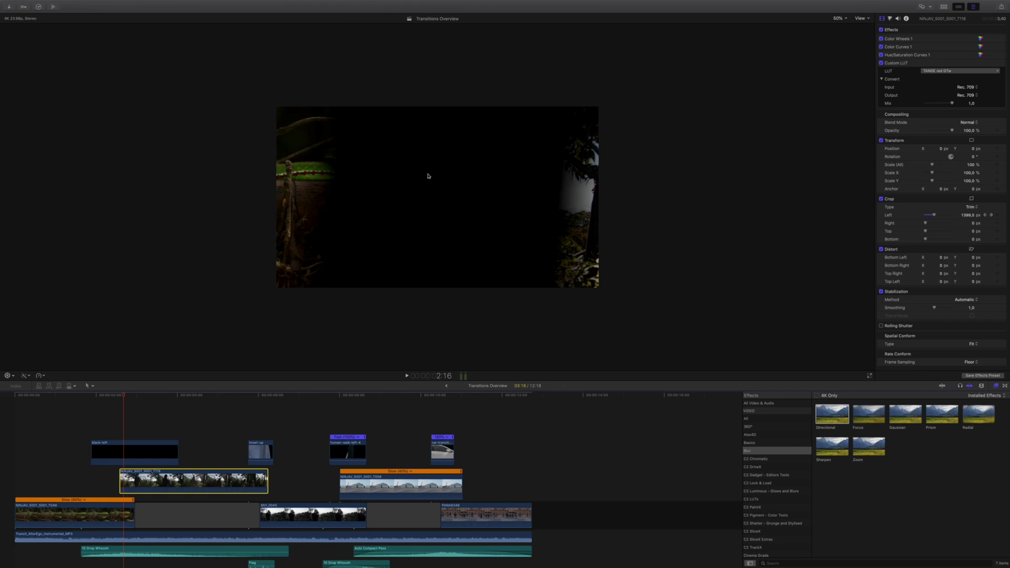
mouse_move(149, 454)
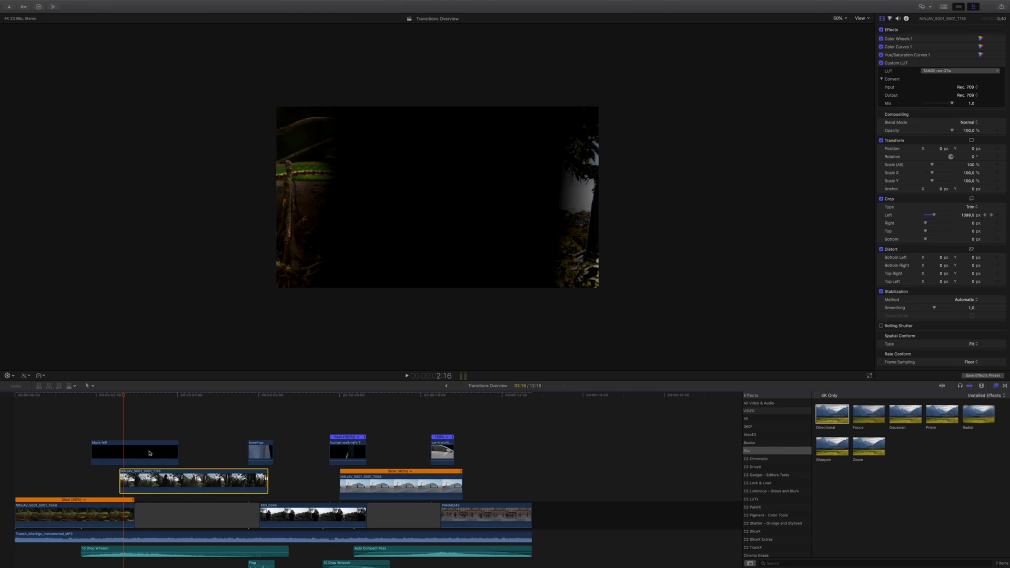
left_click(134, 451)
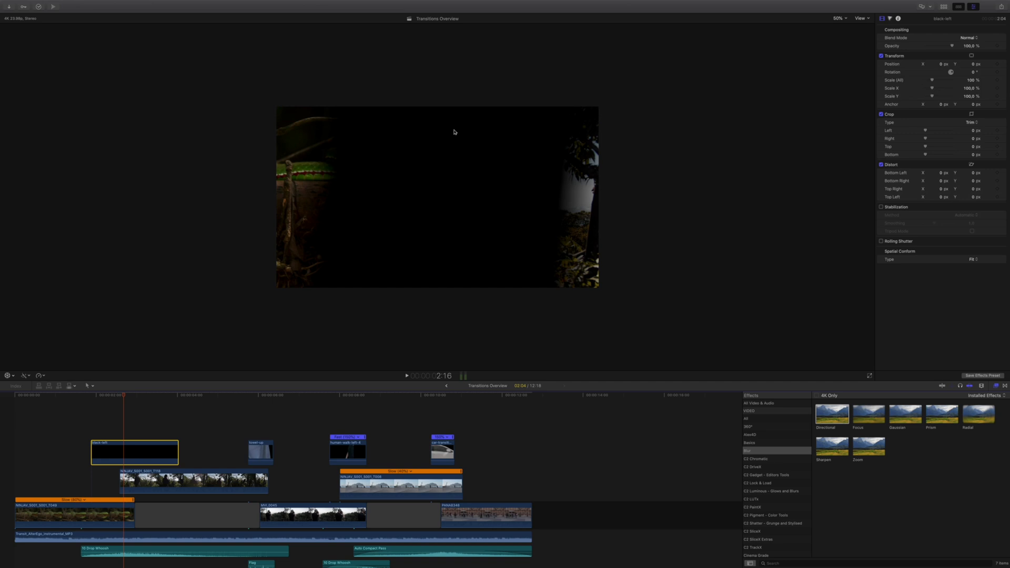
mouse_move(361, 201)
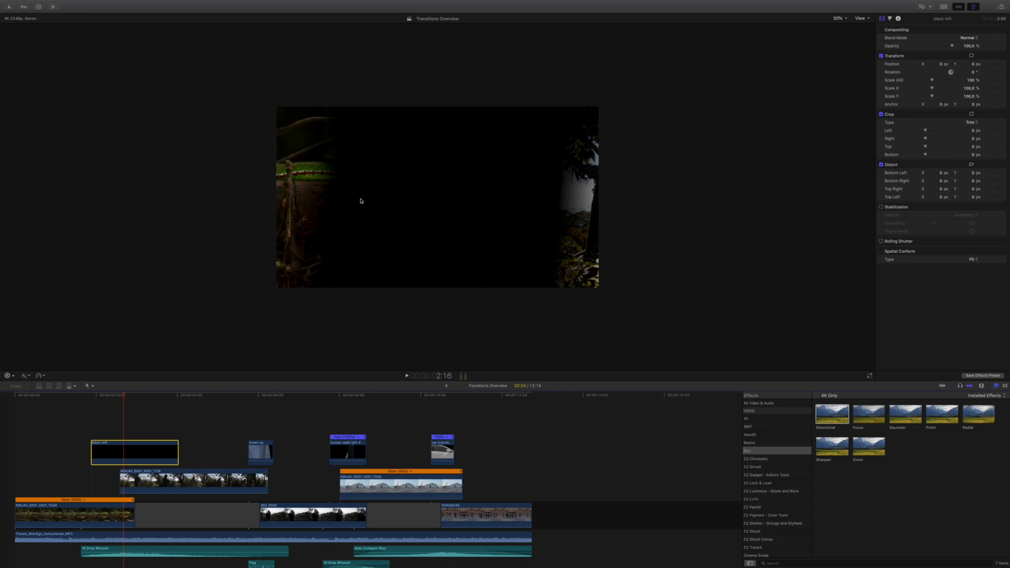